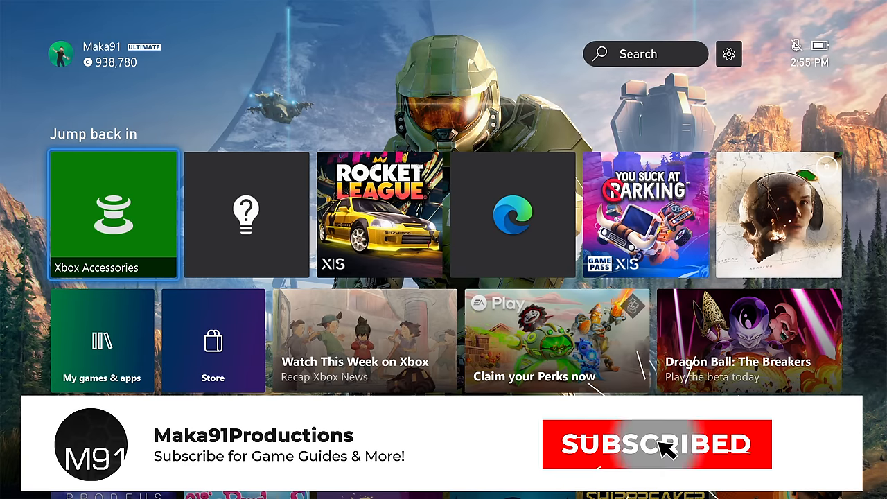
Launch Xbox Accessories from the Apps list in My games & apps.
{"action": "left_click", "coordinate": [655, 443]}
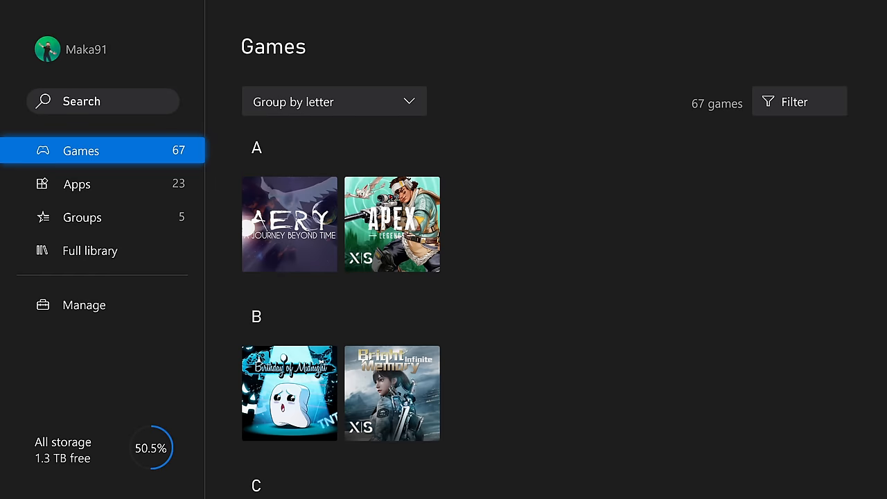
{"action": "left_click", "coordinate": [77, 183]}
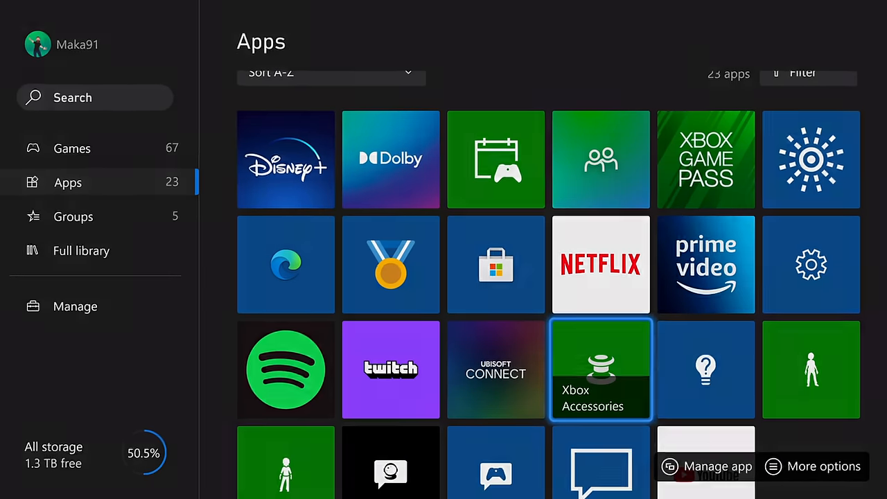
{"action": "left_click", "coordinate": [600, 369]}
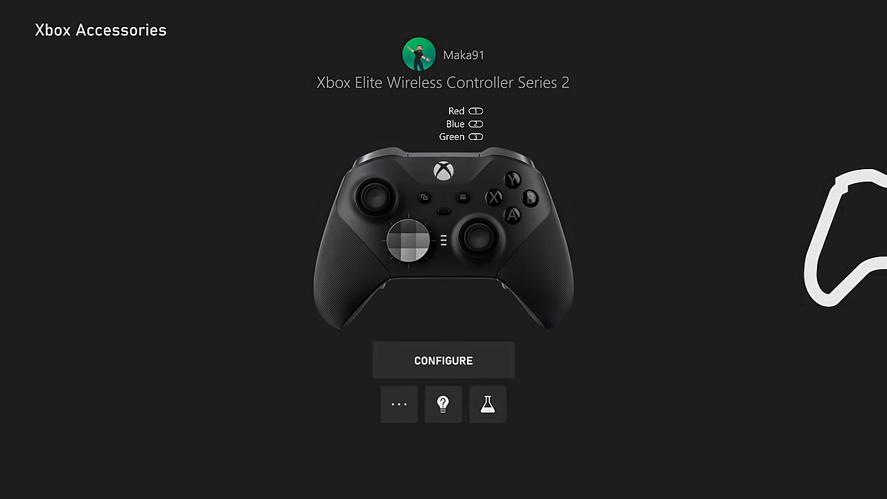
Create a new controller profile, Profile 2, and move to its Vibration settings.
{"action": "left_click", "coordinate": [444, 361]}
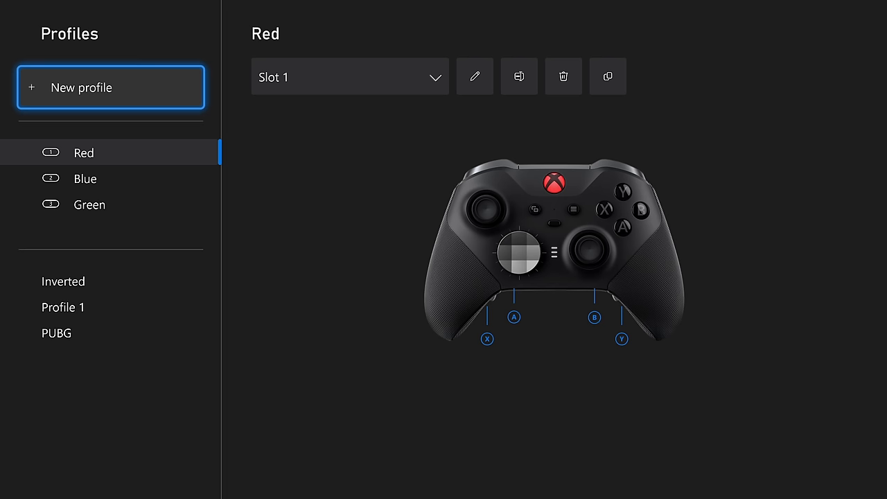
{"action": "left_click", "coordinate": [111, 88]}
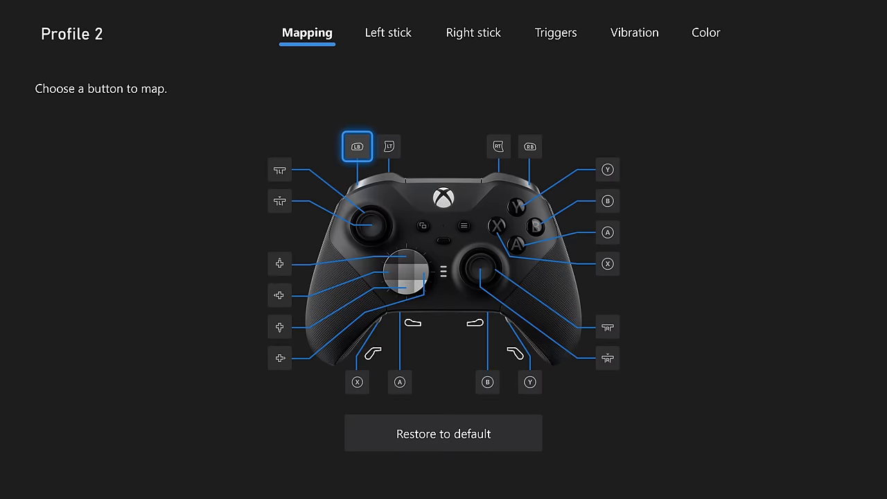
{"action": "left_click", "coordinate": [634, 32]}
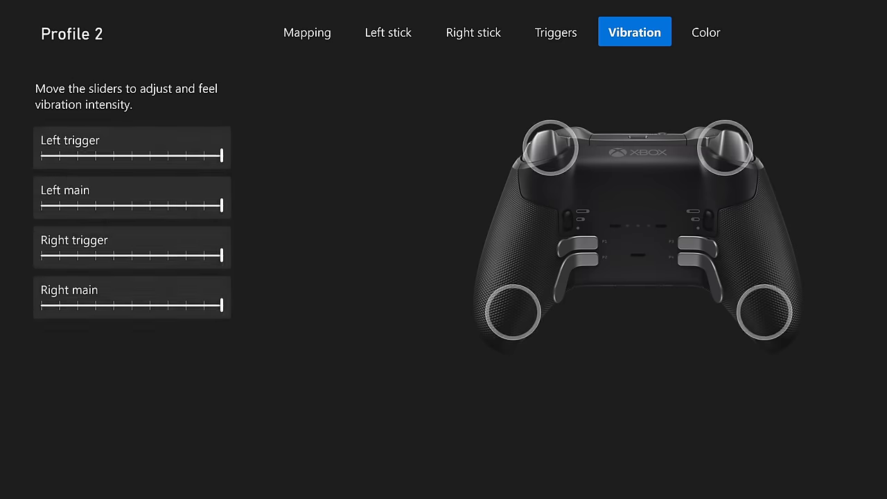
In the Color settings, dim the Xbox button light to minimum, then restore it near full brightness.
{"action": "left_click", "coordinate": [706, 32]}
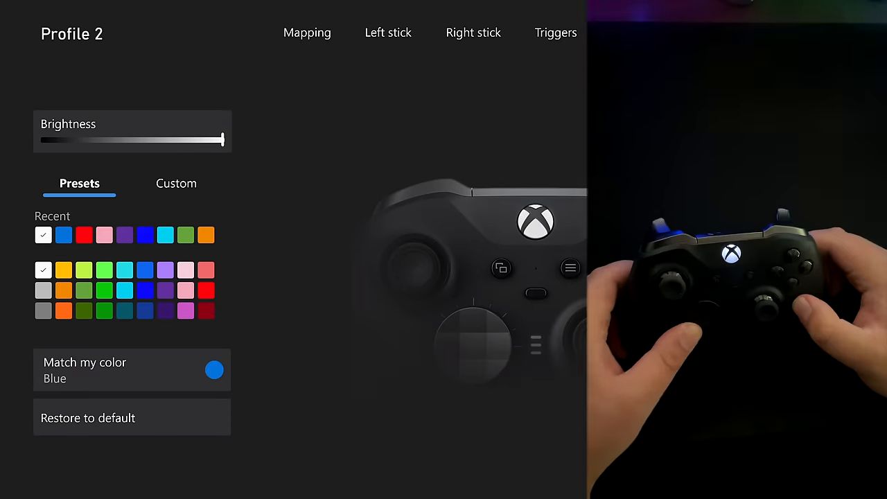
{"action": "left_click_drag", "start_coordinate": [223, 140], "coordinate": [207, 140]}
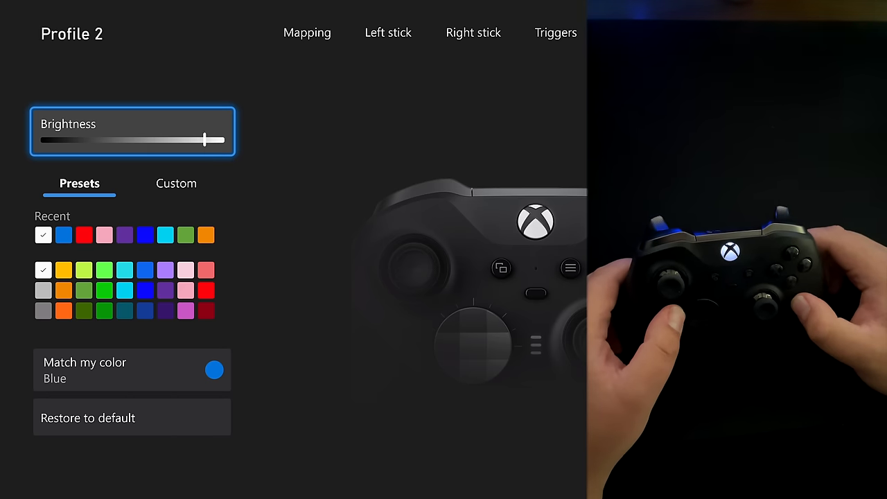
{"action": "left_click_drag", "start_coordinate": [207, 140], "coordinate": [39, 140]}
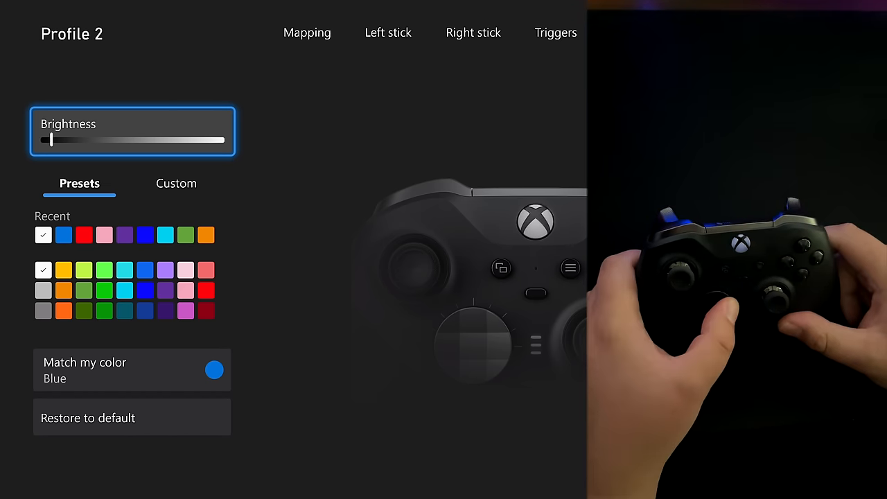
{"action": "left_click_drag", "start_coordinate": [50, 140], "coordinate": [215, 140]}
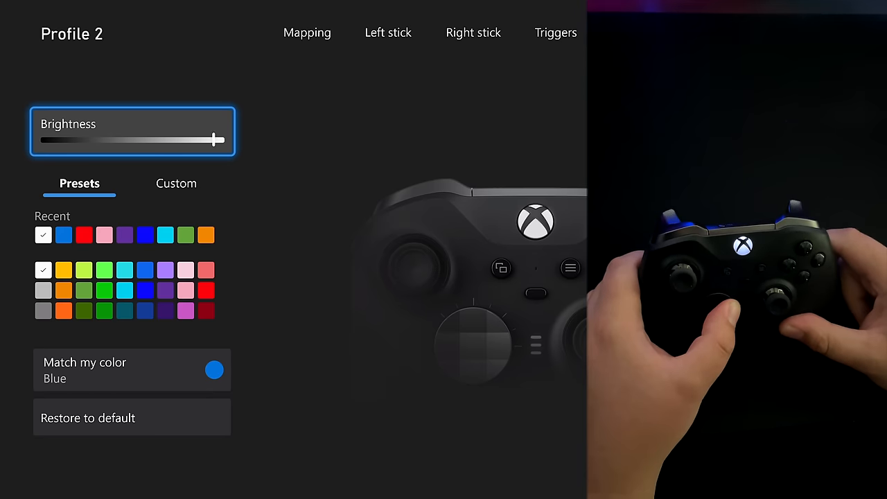
Try blue, pink, blue-violet and orange presets, then Match my color (#1073D6) and switch to Custom.
{"action": "left_click", "coordinate": [64, 234]}
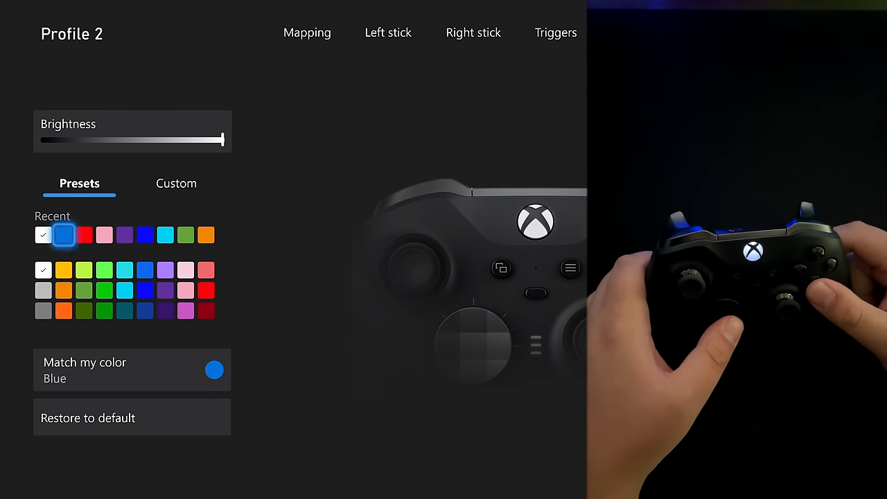
{"action": "left_click", "coordinate": [124, 234]}
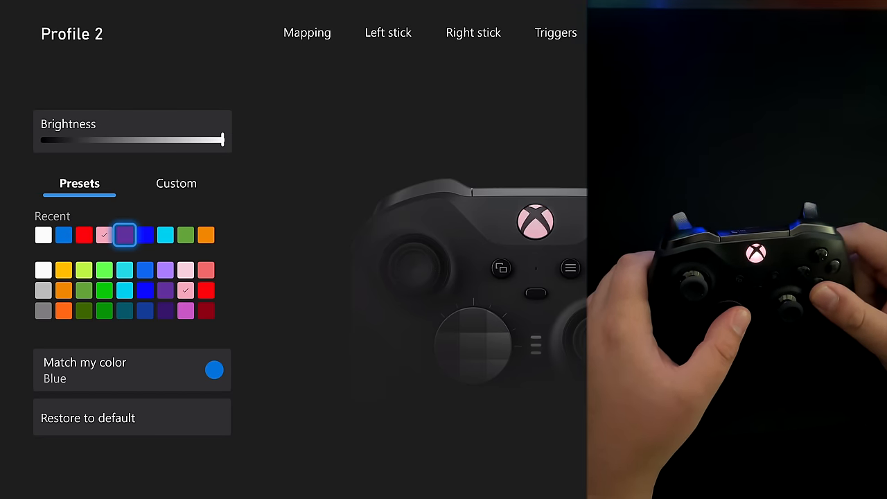
{"action": "left_click", "coordinate": [165, 234]}
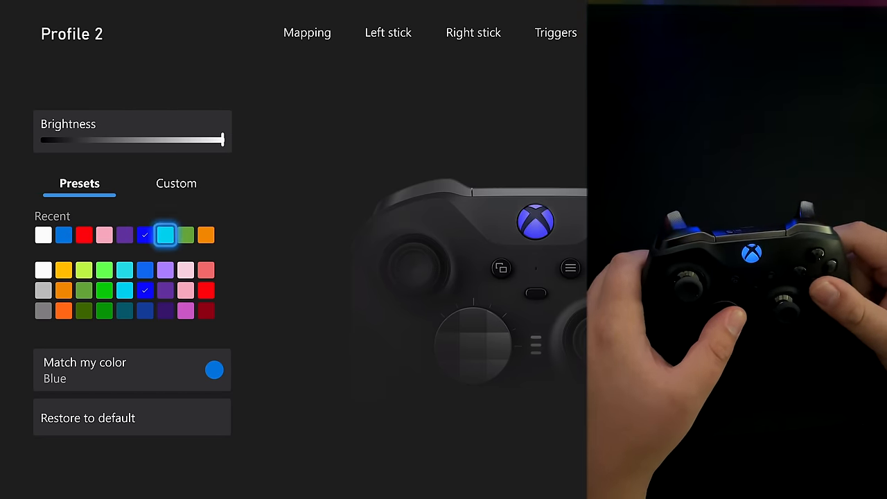
{"action": "left_click", "coordinate": [144, 269]}
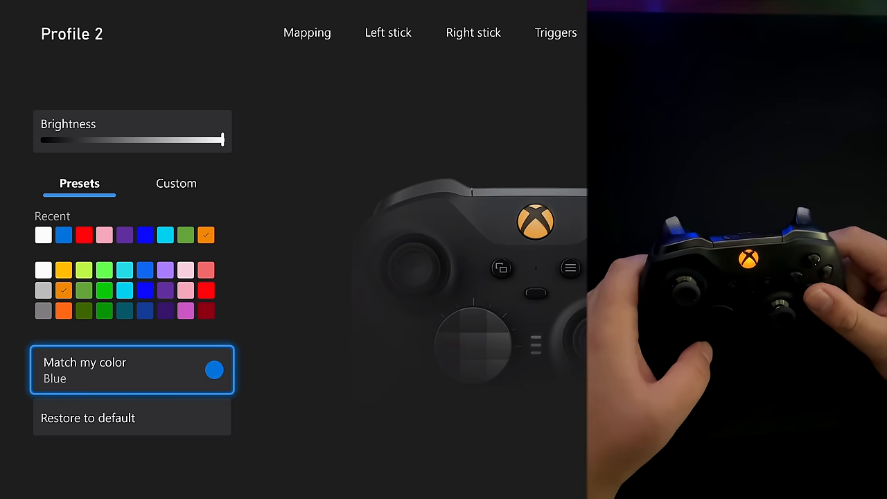
{"action": "left_click", "coordinate": [43, 235]}
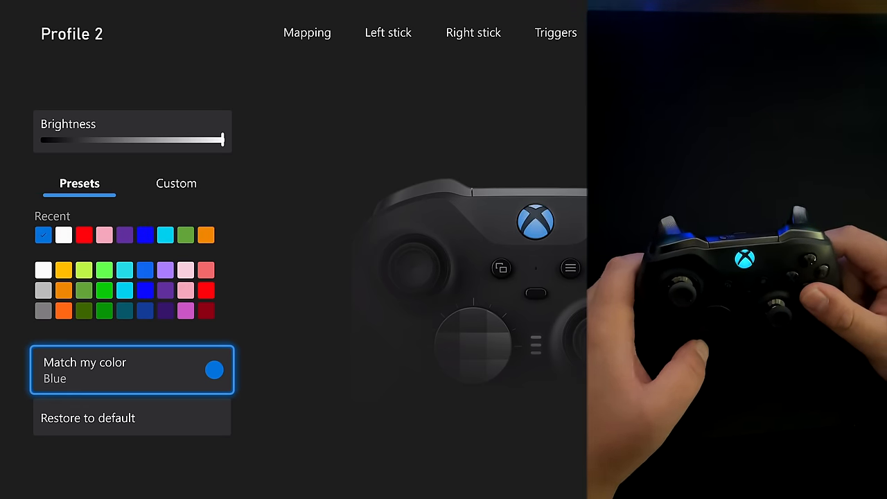
{"action": "left_click", "coordinate": [176, 183]}
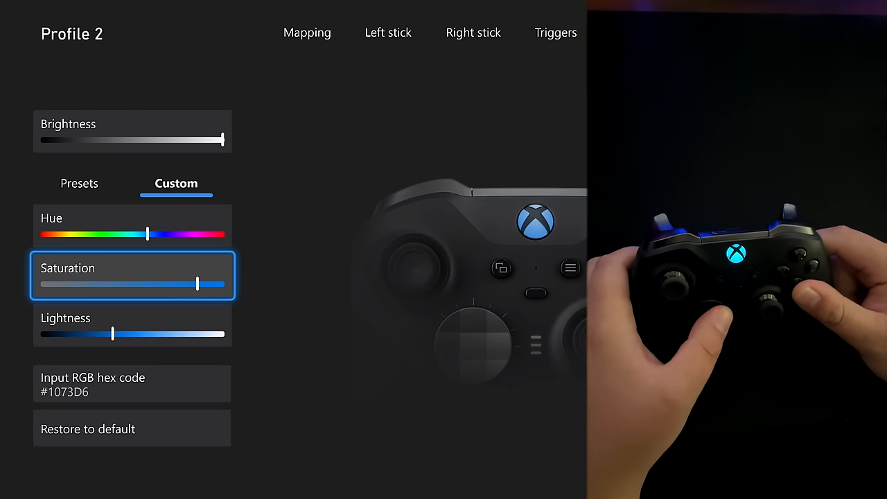
Set full saturation and sweep the hue through magenta, purple, yellow and green, settling on teal (#00CCB1).
{"action": "left_click_drag", "start_coordinate": [197, 283], "coordinate": [221, 283]}
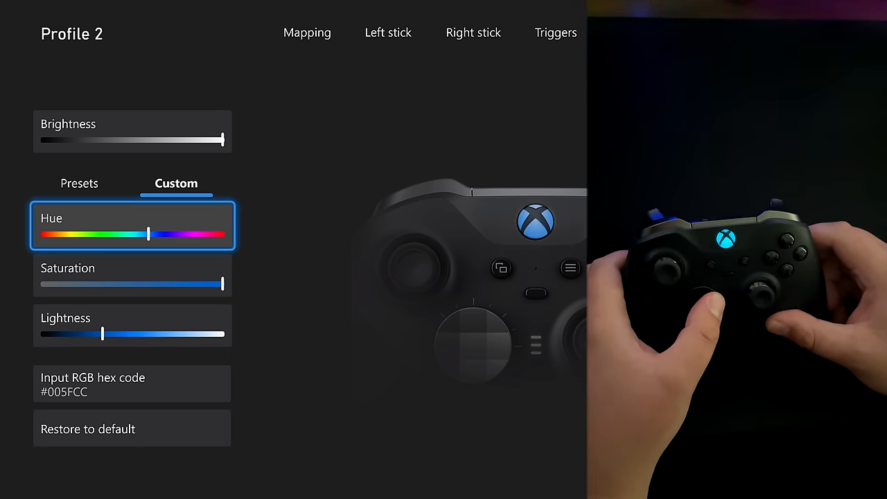
{"action": "left_click_drag", "start_coordinate": [152, 234], "coordinate": [199, 235]}
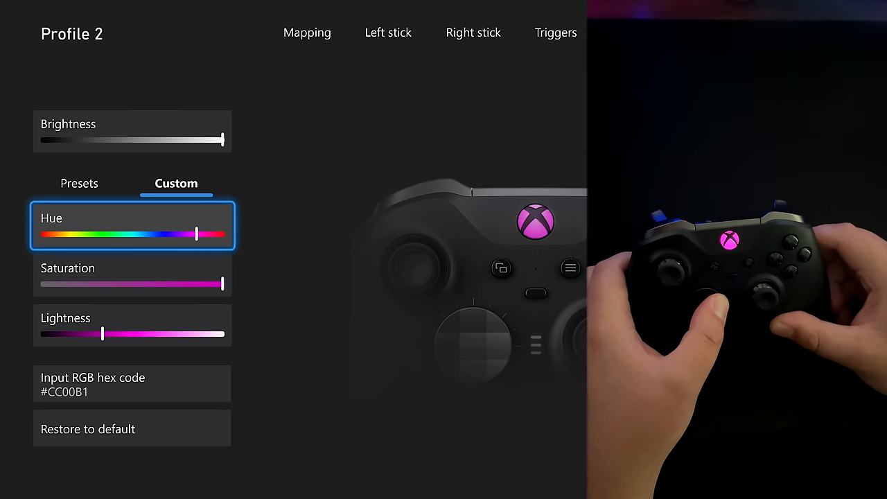
{"action": "left_click_drag", "start_coordinate": [199, 233], "coordinate": [222, 233]}
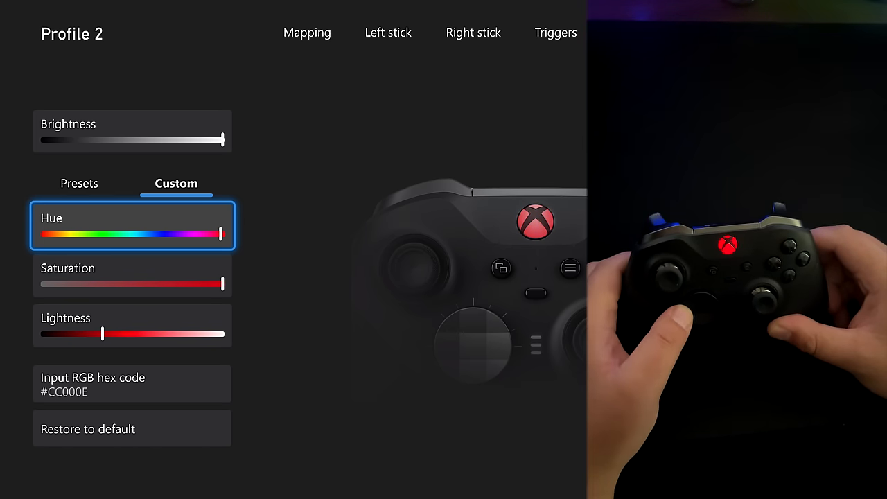
{"action": "left_click_drag", "start_coordinate": [222, 233], "coordinate": [178, 233]}
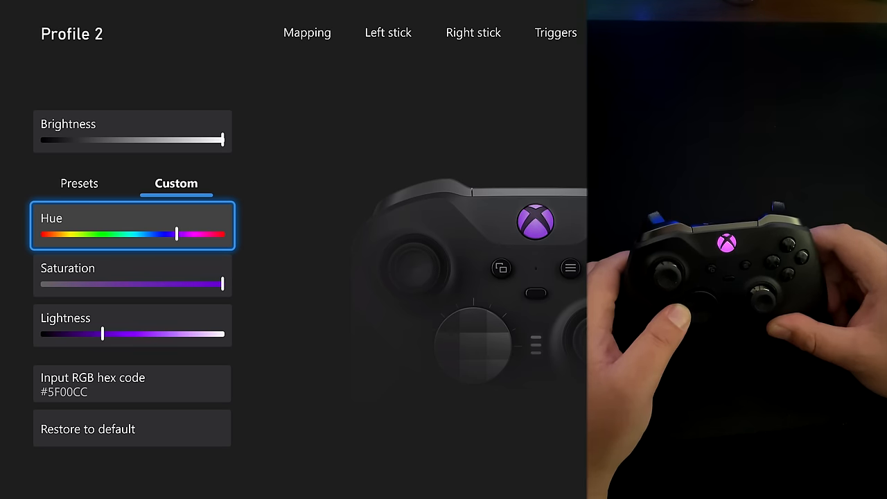
{"action": "left_click_drag", "start_coordinate": [177, 233], "coordinate": [132, 233]}
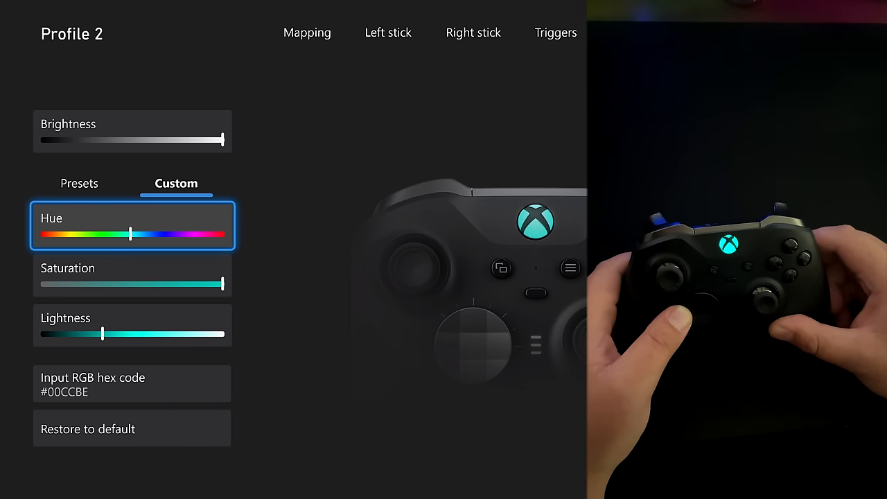
{"action": "left_click_drag", "start_coordinate": [132, 233], "coordinate": [83, 233]}
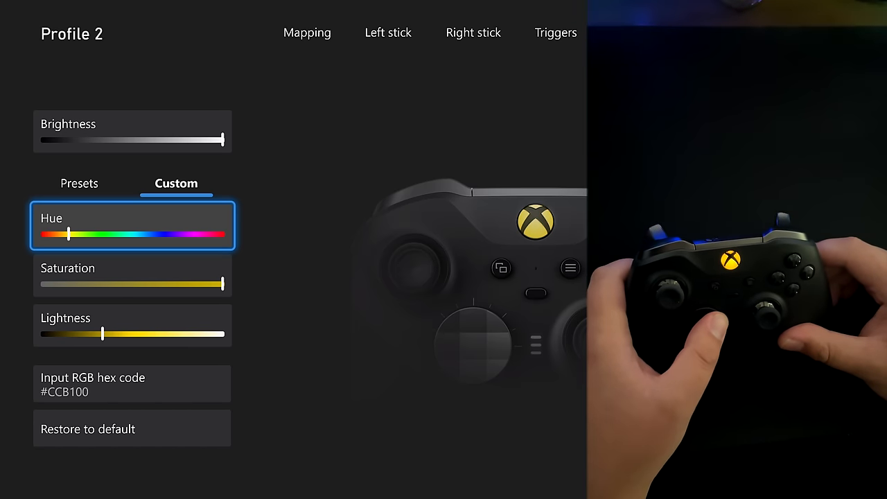
{"action": "left_click_drag", "start_coordinate": [70, 234], "coordinate": [72, 235]}
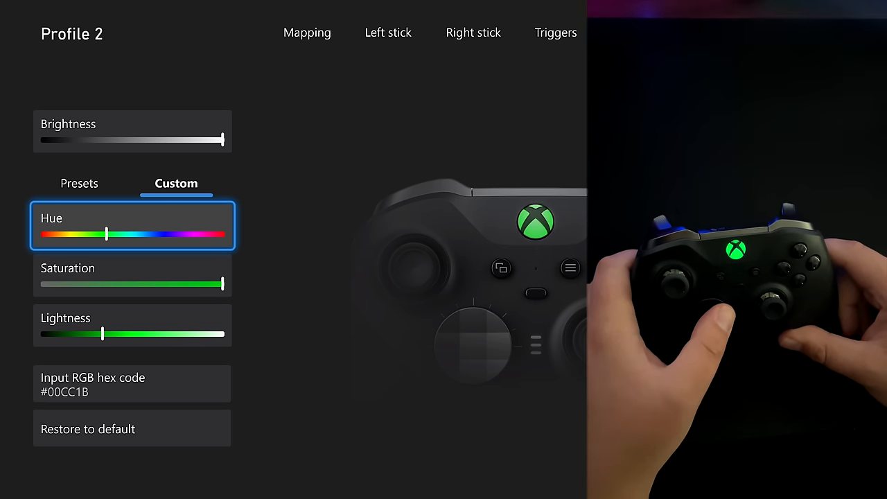
{"action": "left_click_drag", "start_coordinate": [109, 235], "coordinate": [132, 235]}
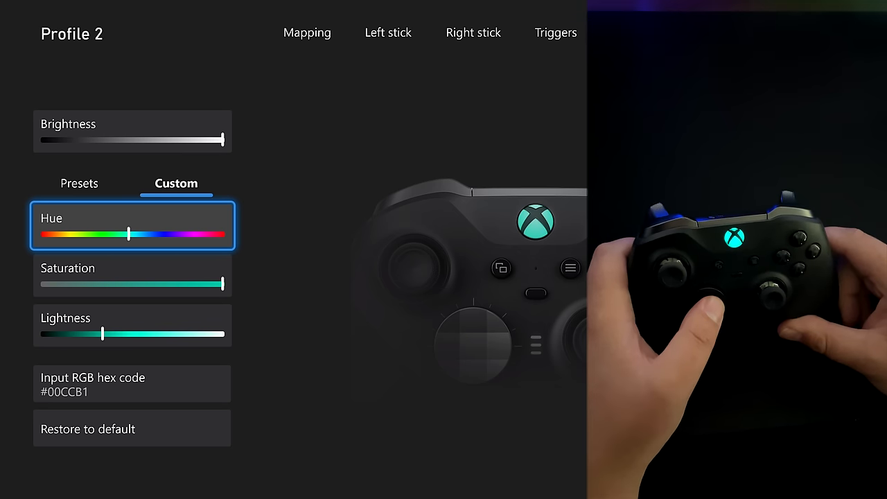
{"action": "left_click_drag", "start_coordinate": [132, 234], "coordinate": [152, 235]}
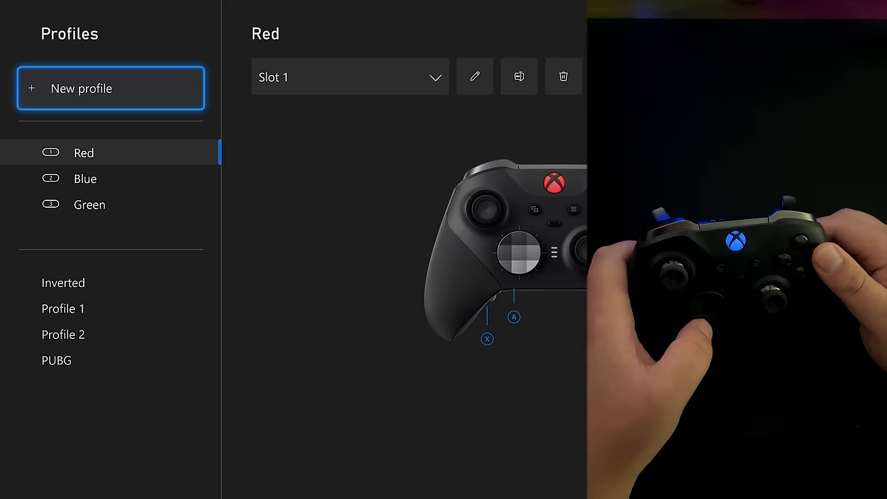
Back in the profiles list, view the Green profile in slot 3 and the Red profile in slot 1.
{"action": "left_click", "coordinate": [89, 205]}
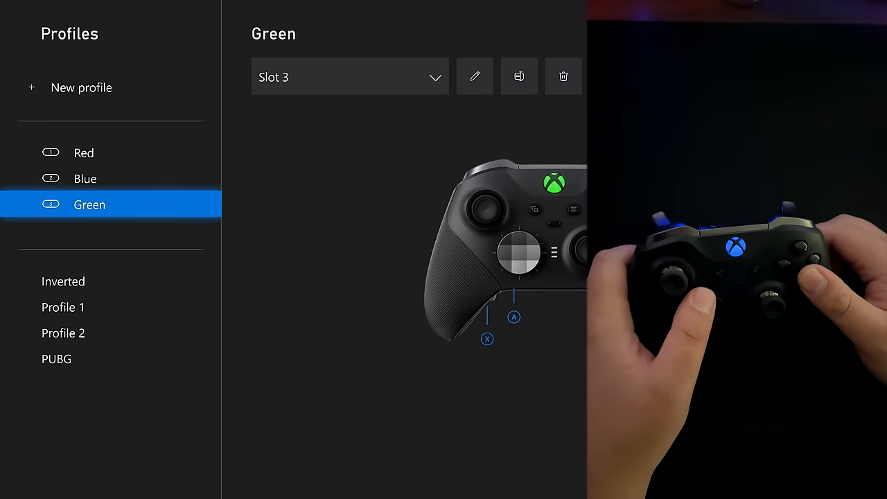
{"action": "left_click", "coordinate": [83, 153]}
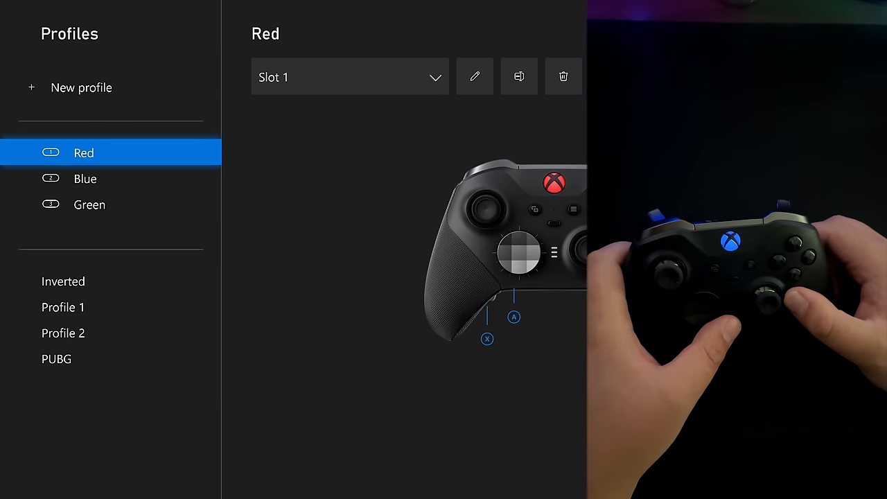